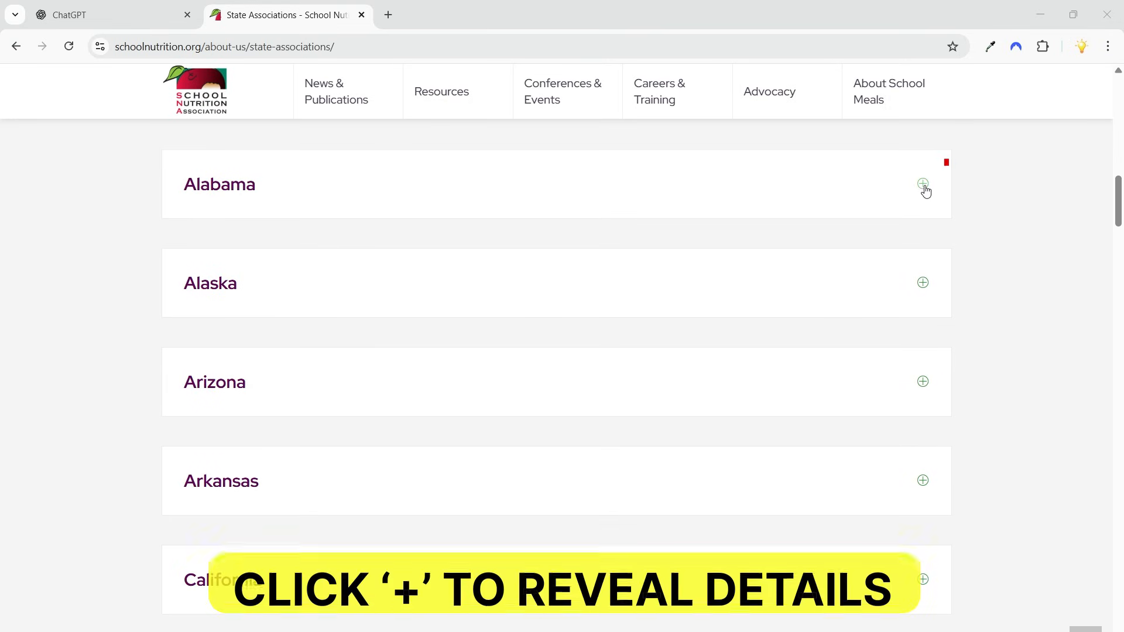
- Expand the Alabama card to show its website, president, contact and conference date, then browse the state list
{"action": "left_click", "coordinate": [922, 183]}
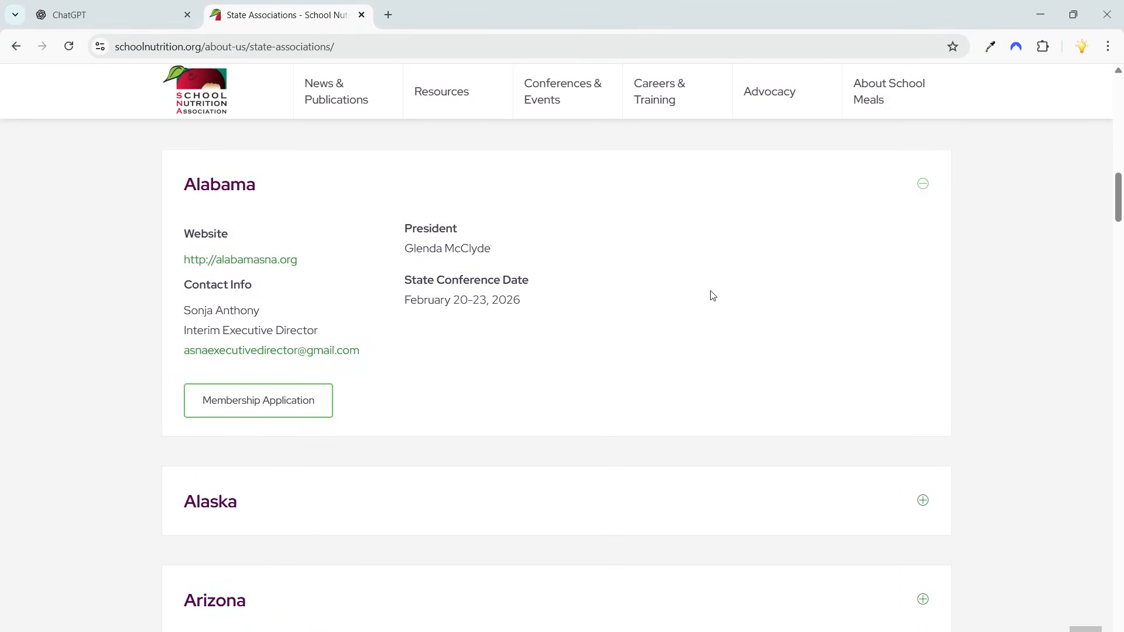
{"action": "mouse_move", "coordinate": [560, 307]}
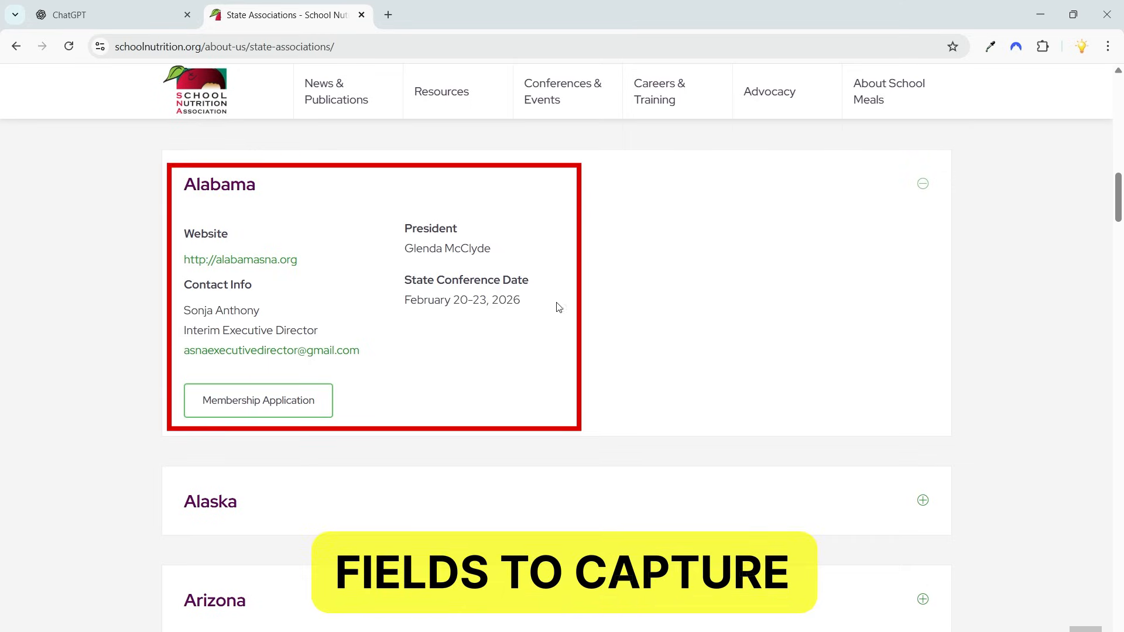
{"action": "scroll", "scroll_direction": "down", "scroll_amount": 3}
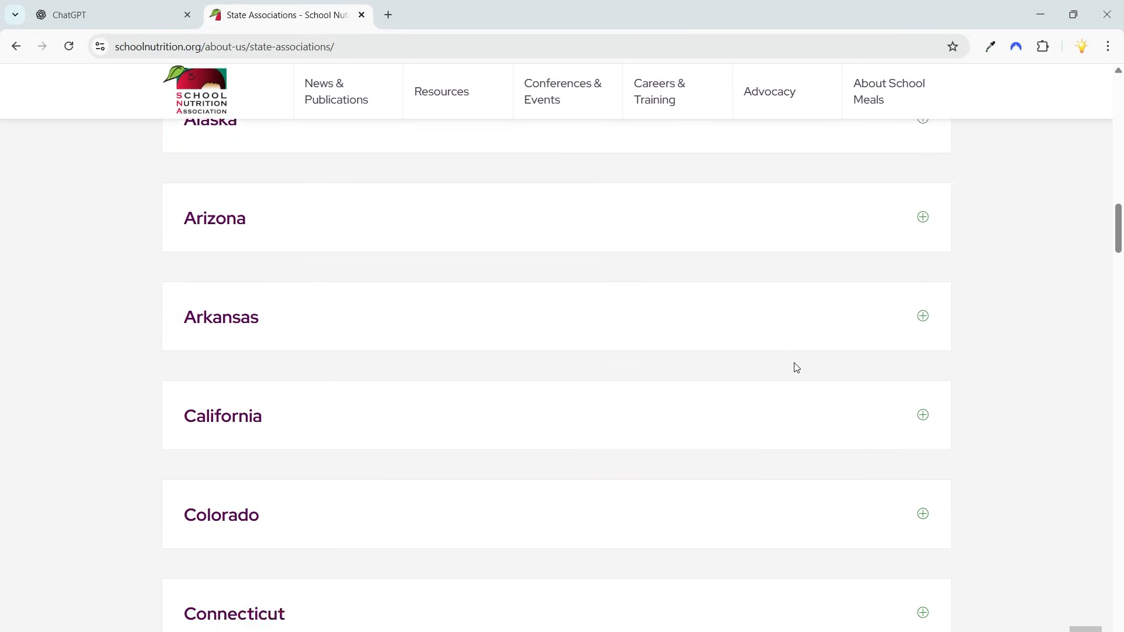
{"action": "scroll", "scroll_direction": "down", "scroll_amount": 3}
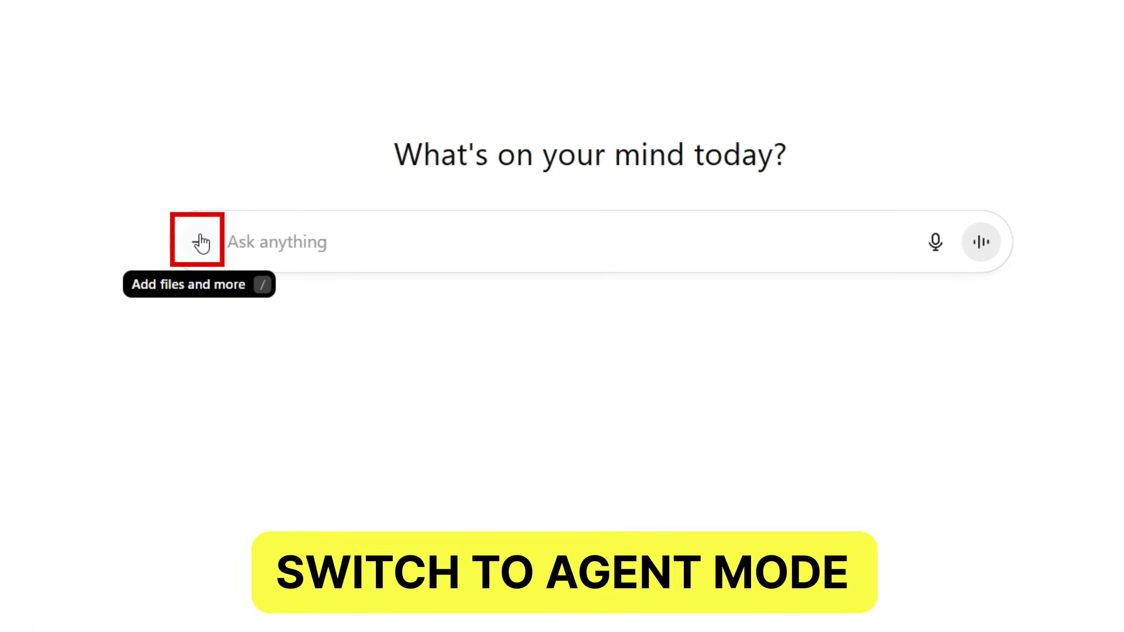
- Turn on Agent mode from the prompt box's tools menu
{"action": "left_click", "coordinate": [200, 242]}
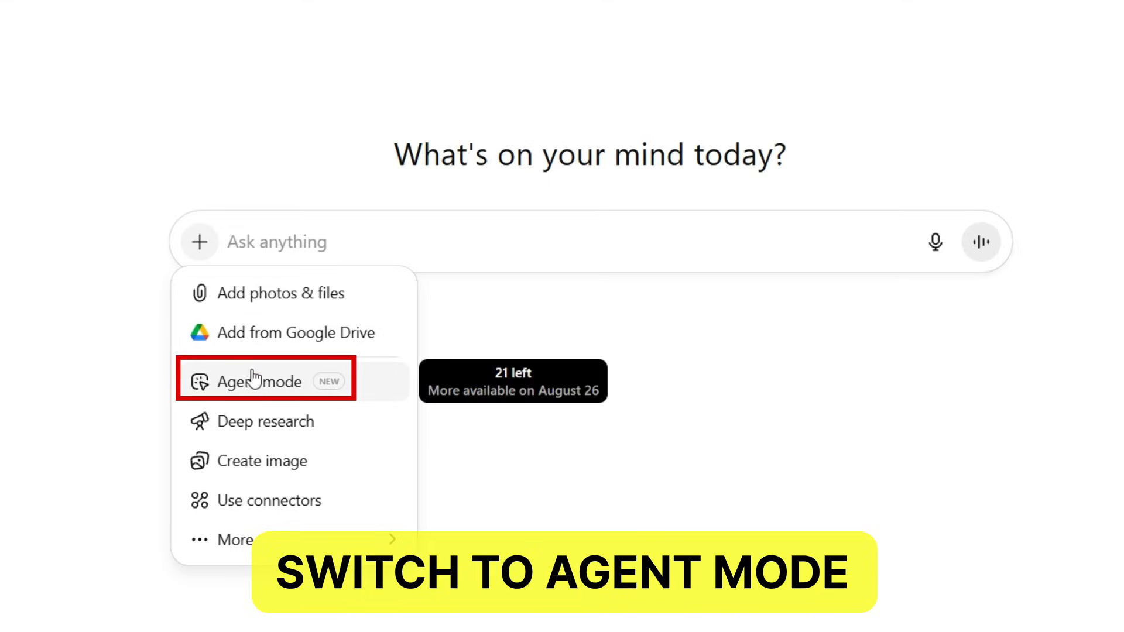
{"action": "left_click", "coordinate": [260, 382]}
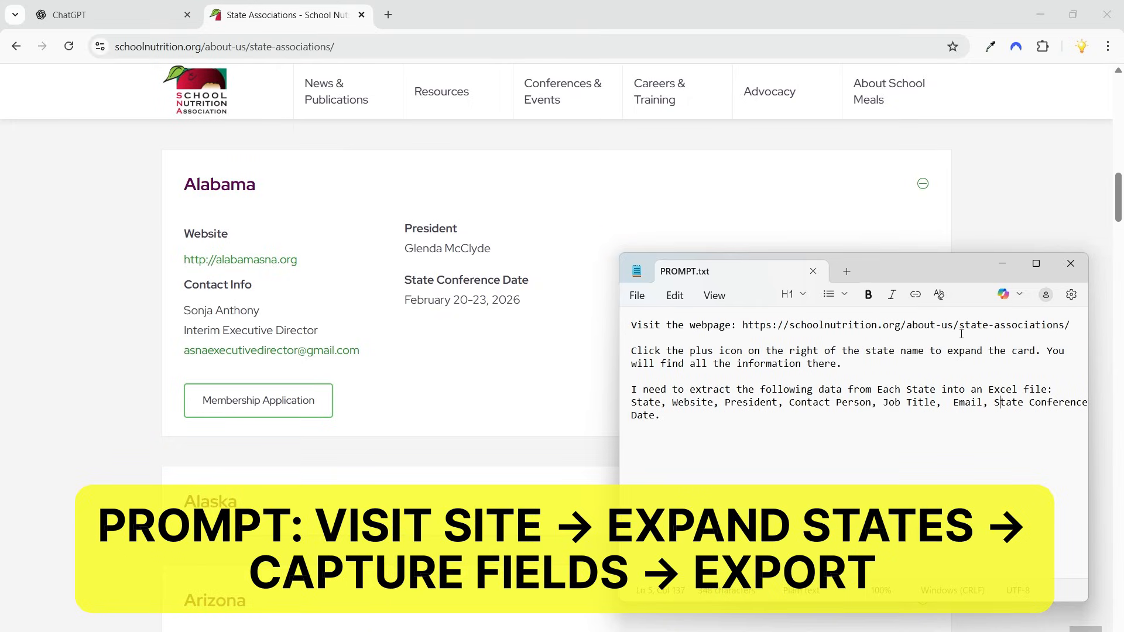
- Re-check the Alabama card, then select all of PROMPT.txt and return to ChatGPT
{"action": "left_click", "coordinate": [923, 183]}
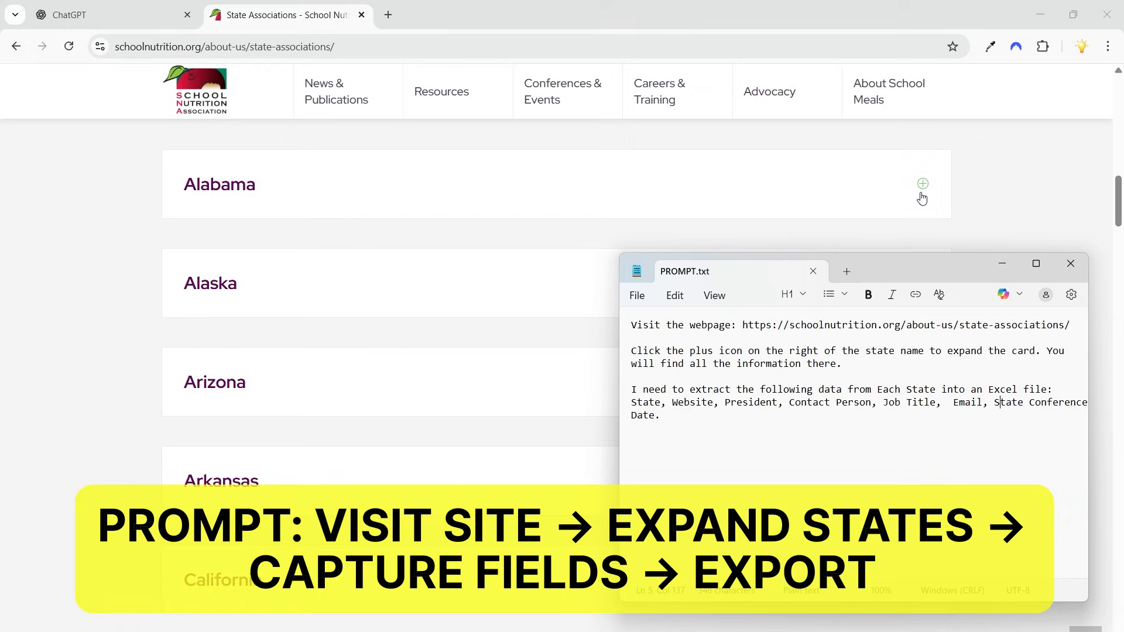
{"action": "mouse_move", "coordinate": [923, 185]}
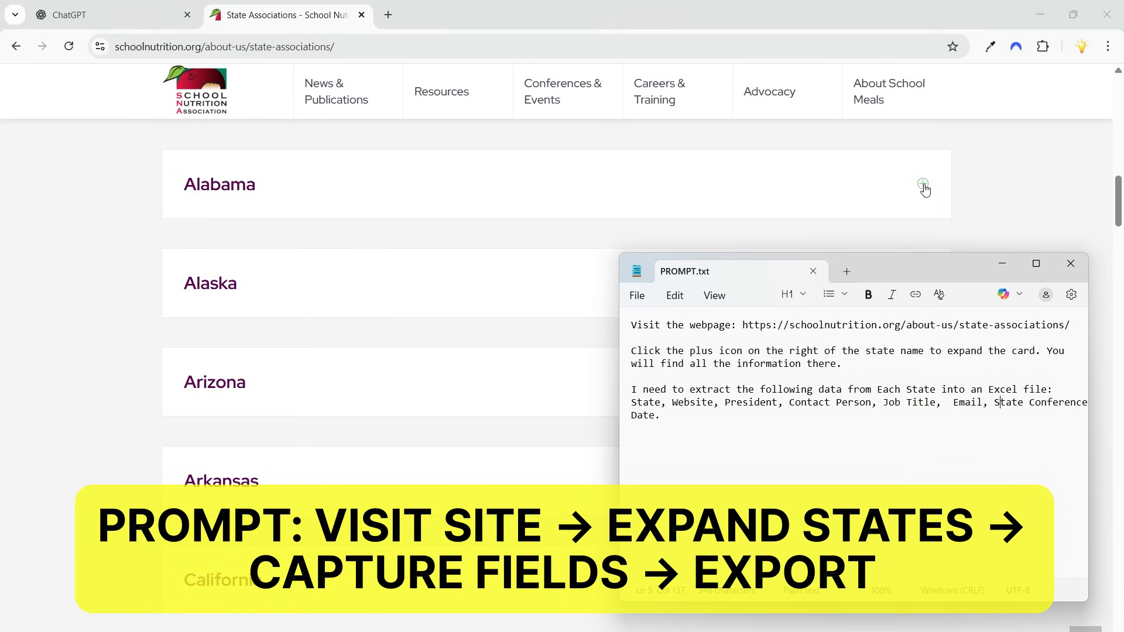
{"action": "left_click", "coordinate": [923, 183]}
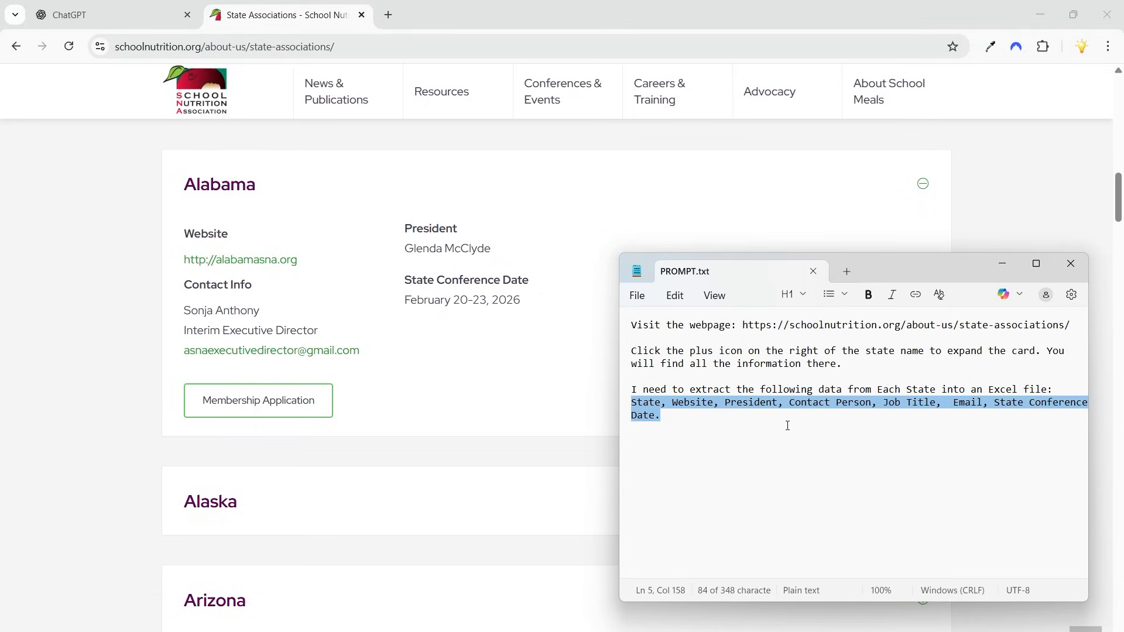
{"action": "mouse_move", "coordinate": [795, 448]}
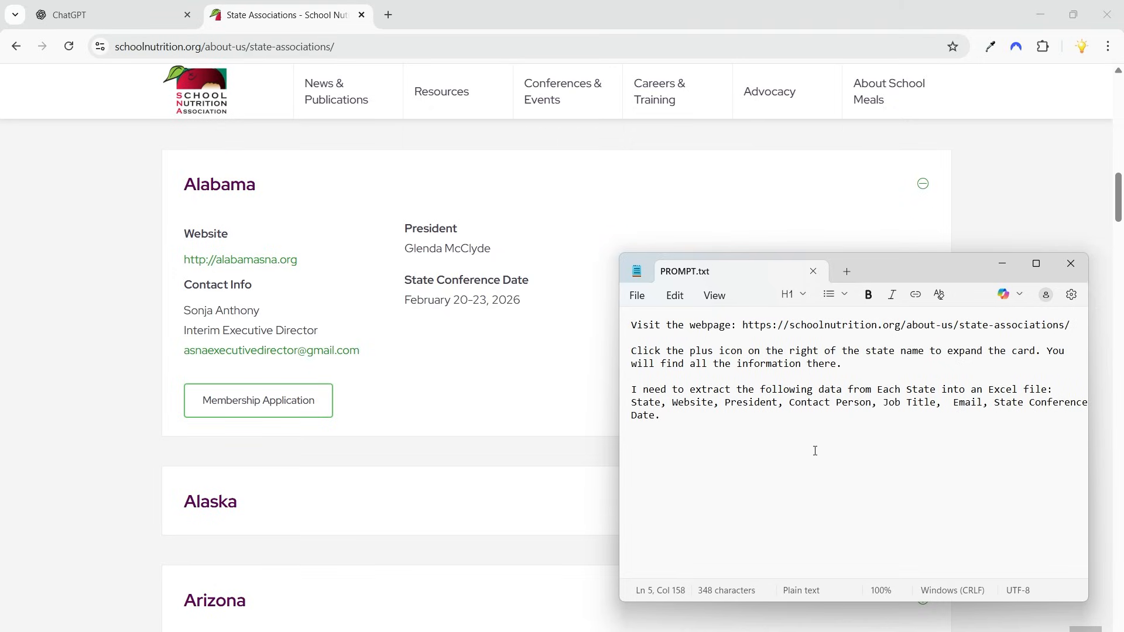
{"action": "key", "text": "ctrl+a"}
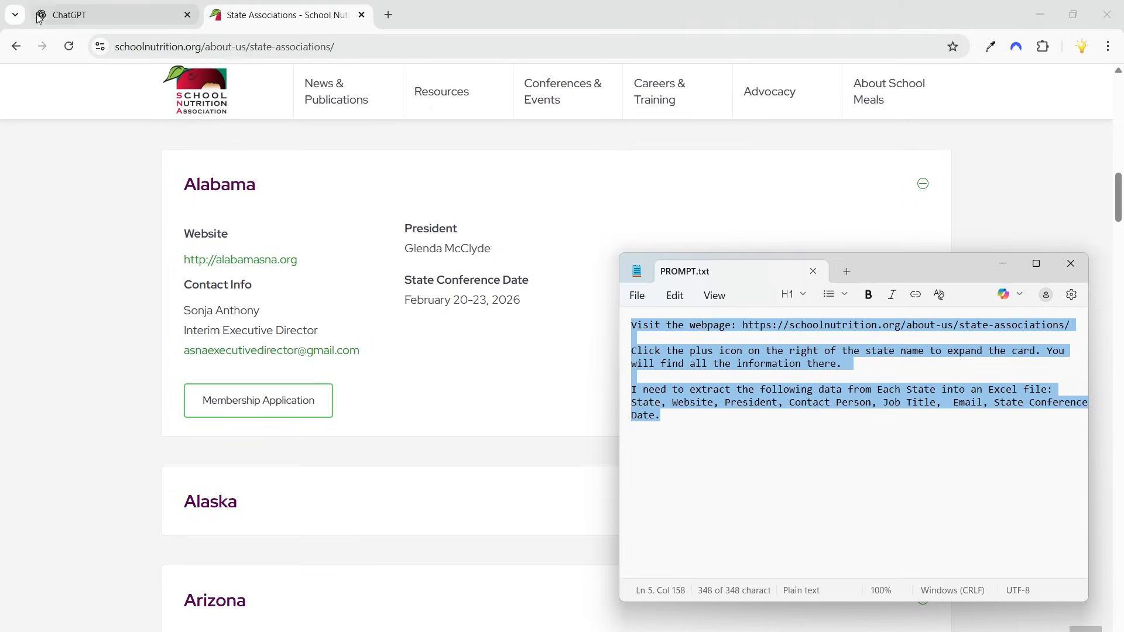
{"action": "left_click", "coordinate": [82, 14]}
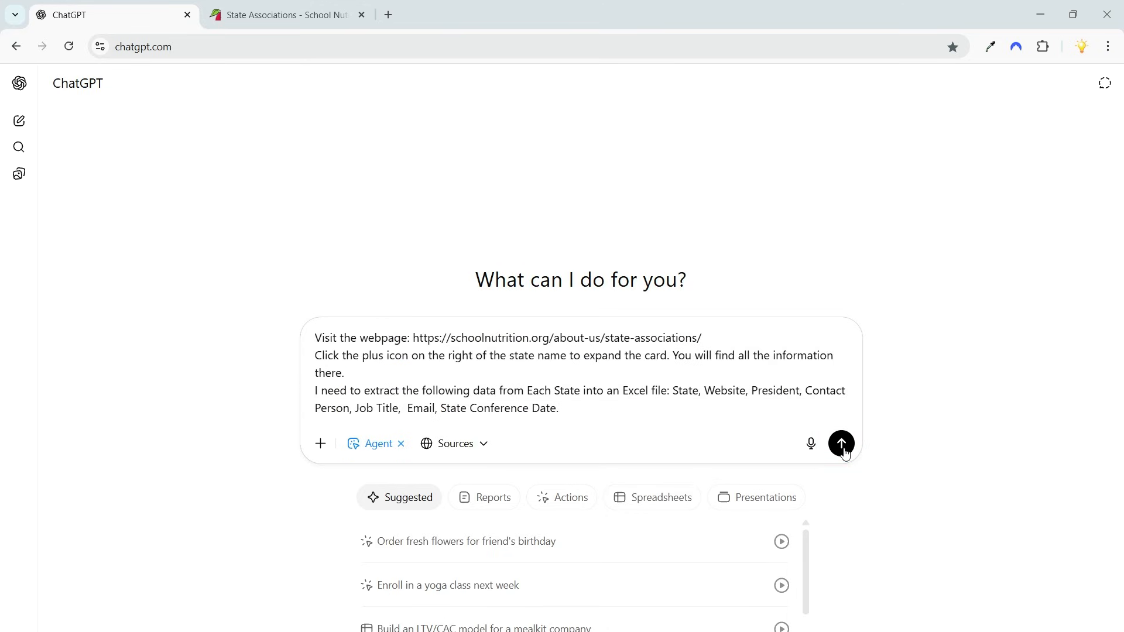
- Submit the state-association scraping prompt to the ChatGPT agent
{"action": "left_click", "coordinate": [842, 444]}
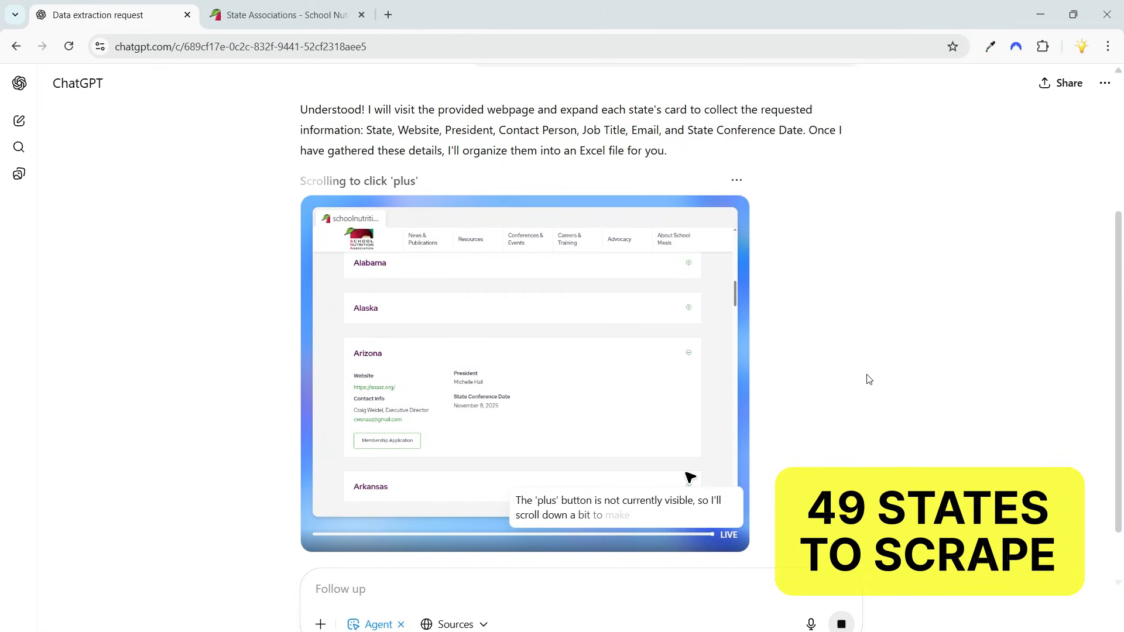
- Follow the agent's progress as it expands state cards on schoolnutrition.org
{"action": "scroll", "scroll_direction": "down", "scroll_amount": 3}
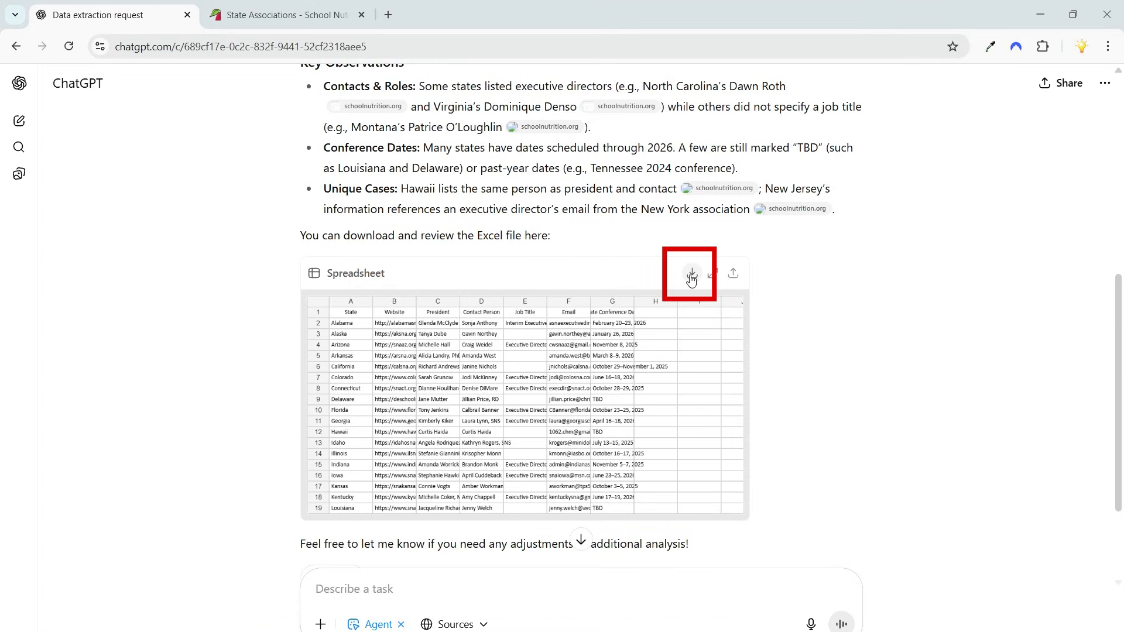
- Download the state_associations Excel spreadsheet from the agent's reply
{"action": "left_click", "coordinate": [692, 274]}
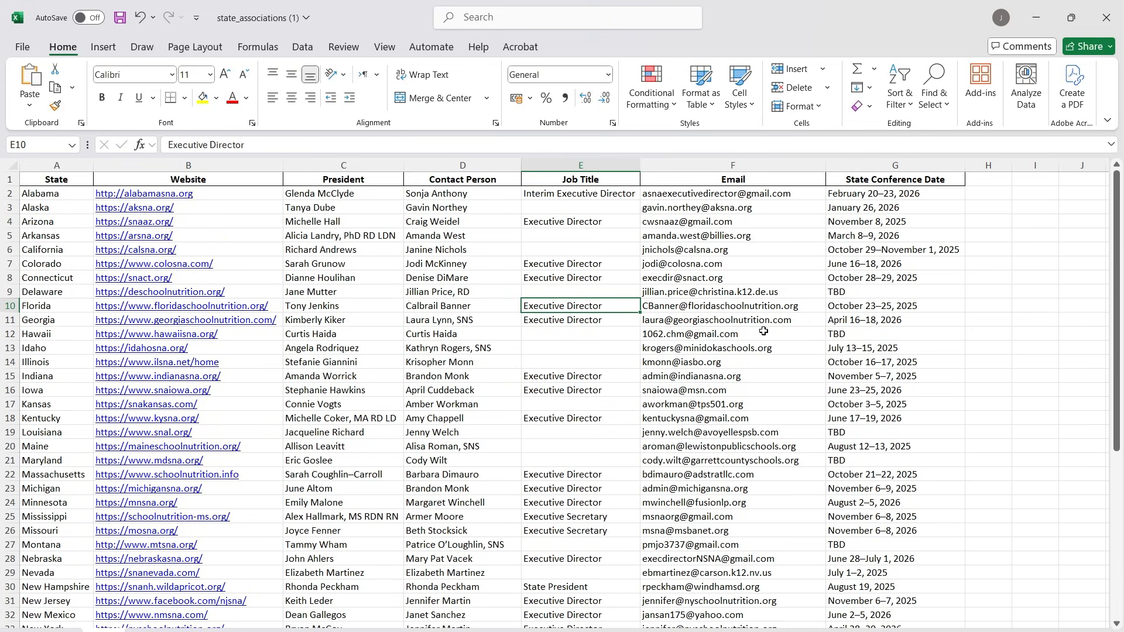
{"action": "mouse_move", "coordinate": [601, 255]}
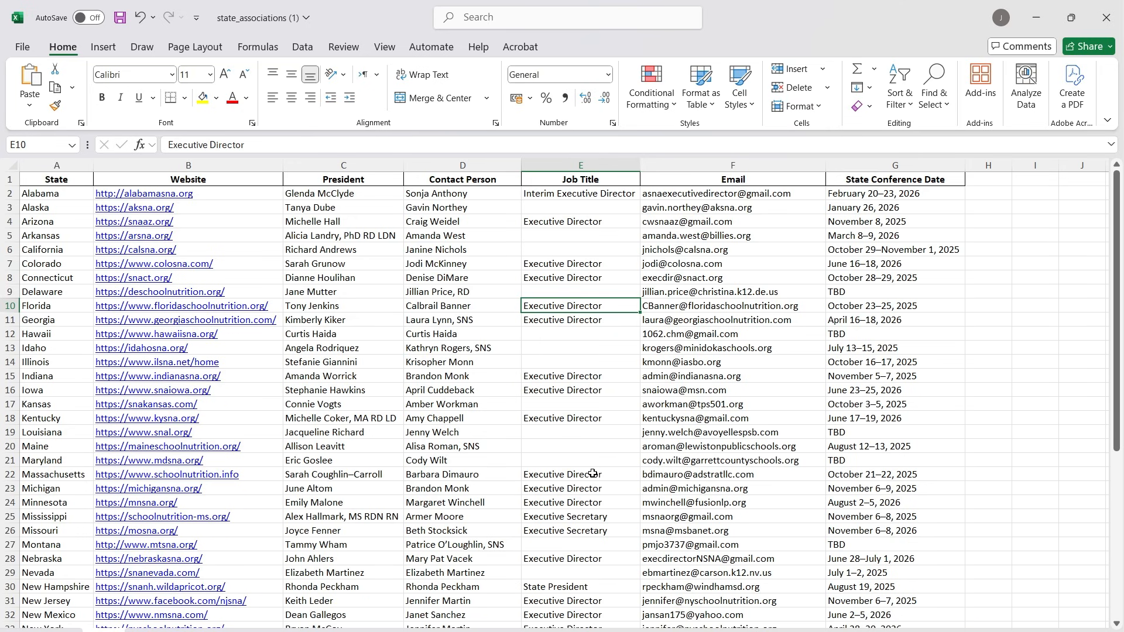
{"action": "scroll", "scroll_direction": "down", "scroll_amount": 3}
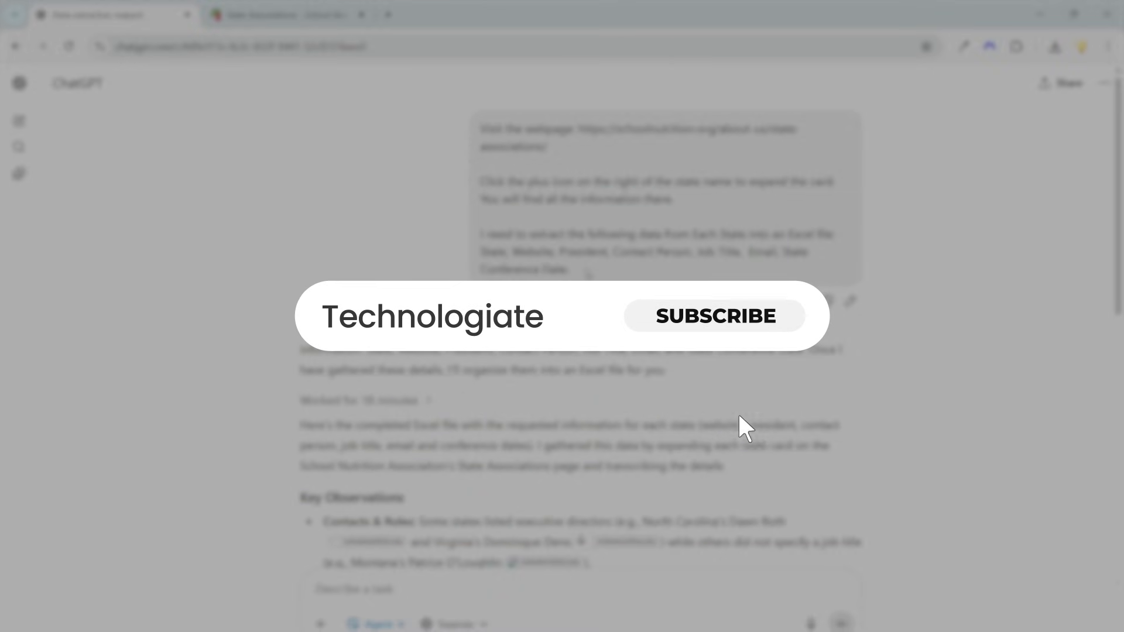
{"action": "left_click", "coordinate": [715, 315]}
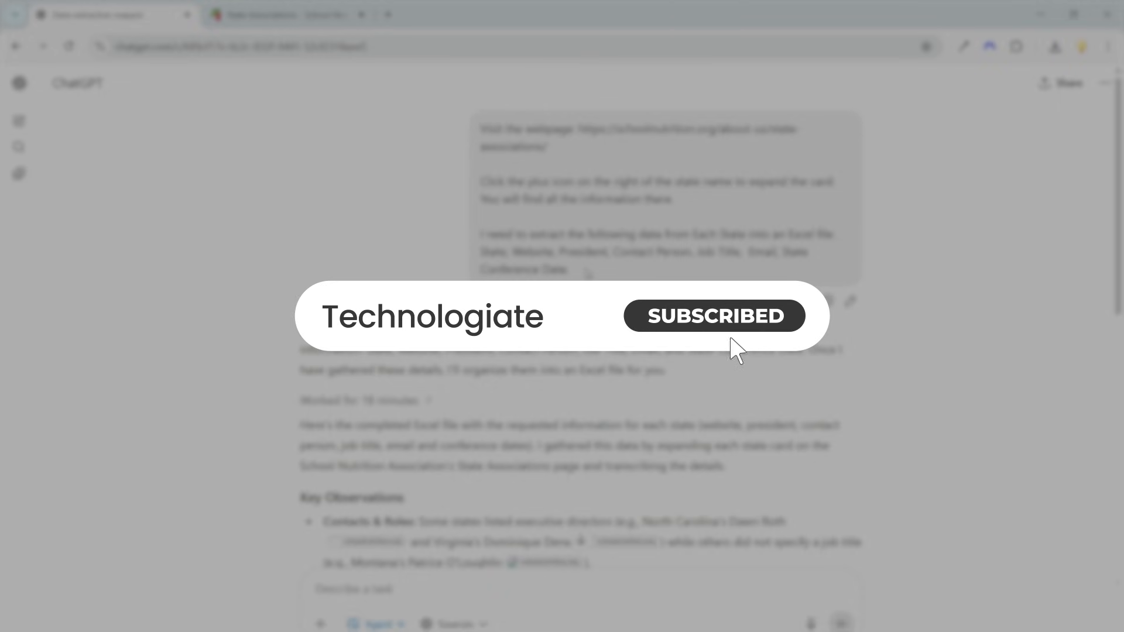